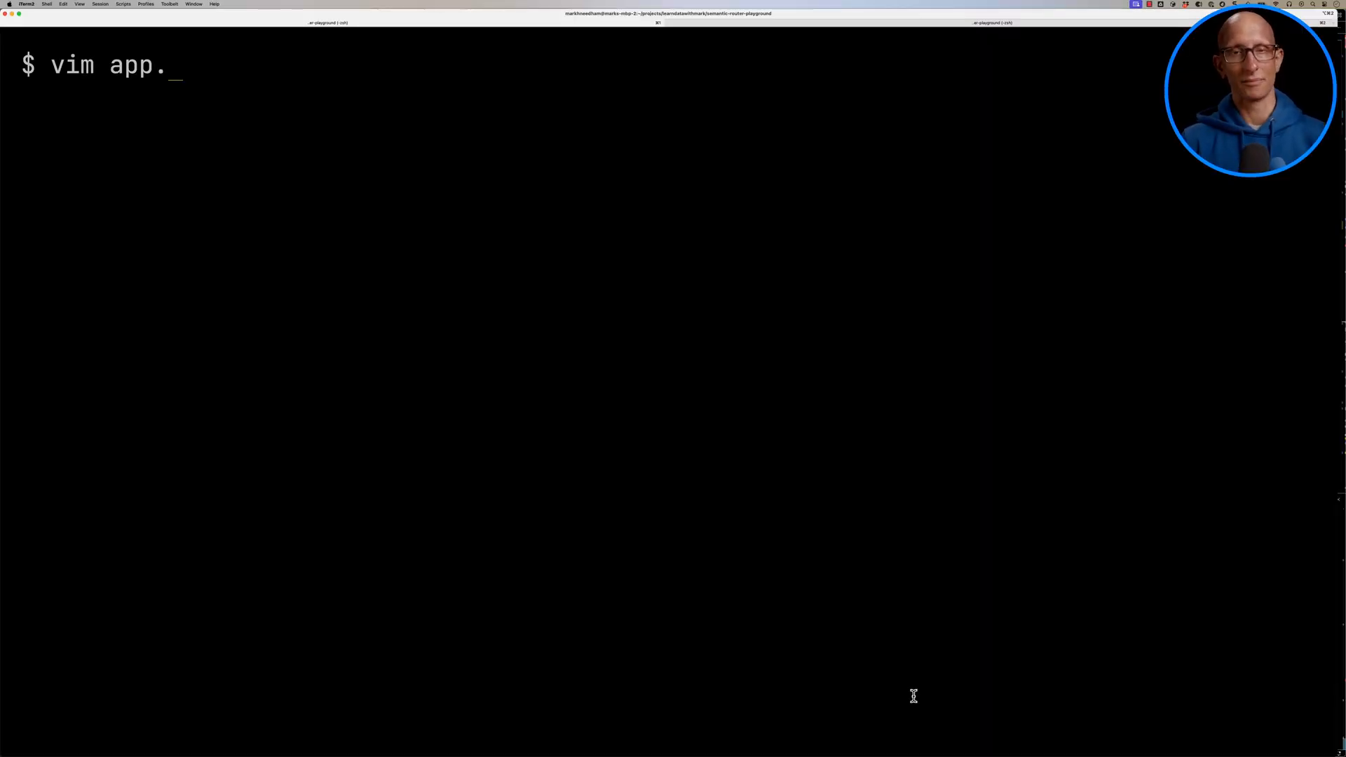
- Open app.py in Vim, then launch it with python app.py so it awaits a question
key(Enter)
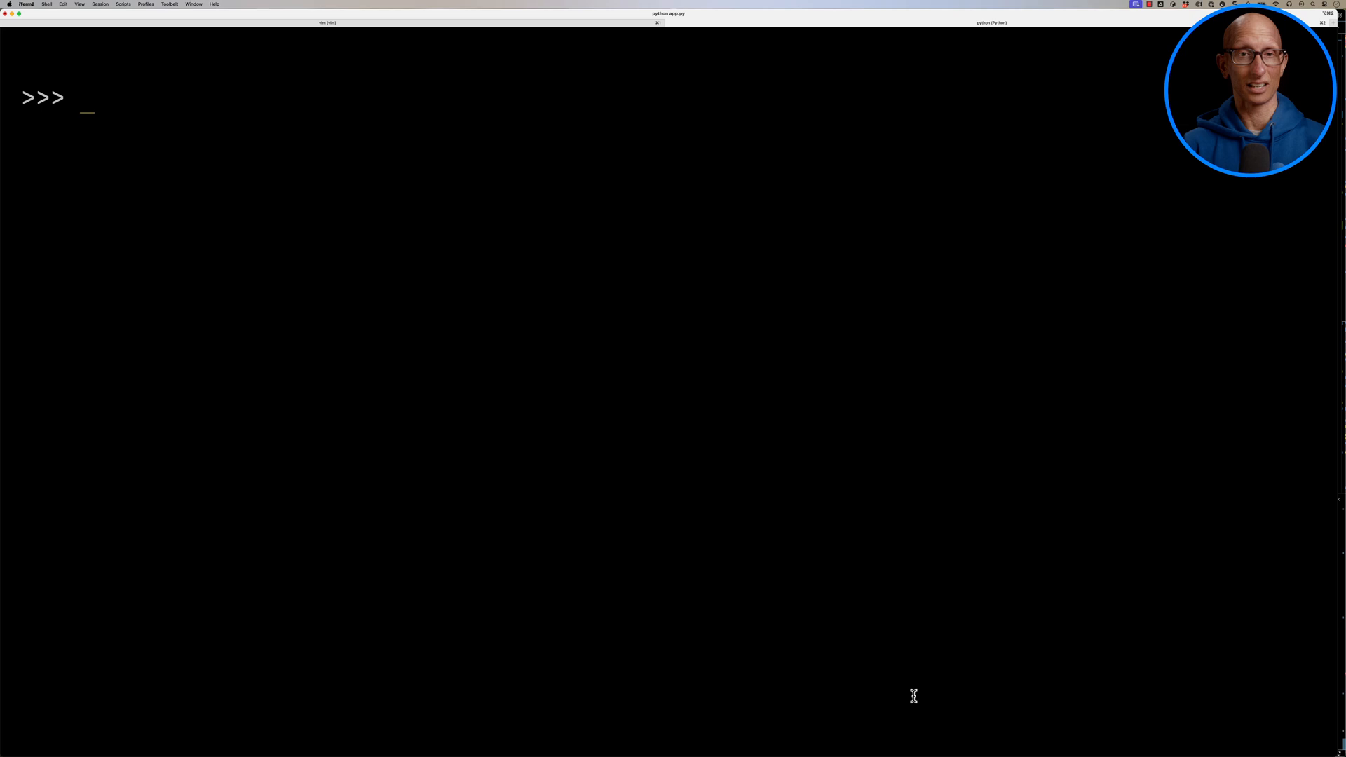
- Ask the chatbot to describe a Large Language Model, then ask who Cristiano Ronaldo is
text(Describe a Large Language Model in simple language.)
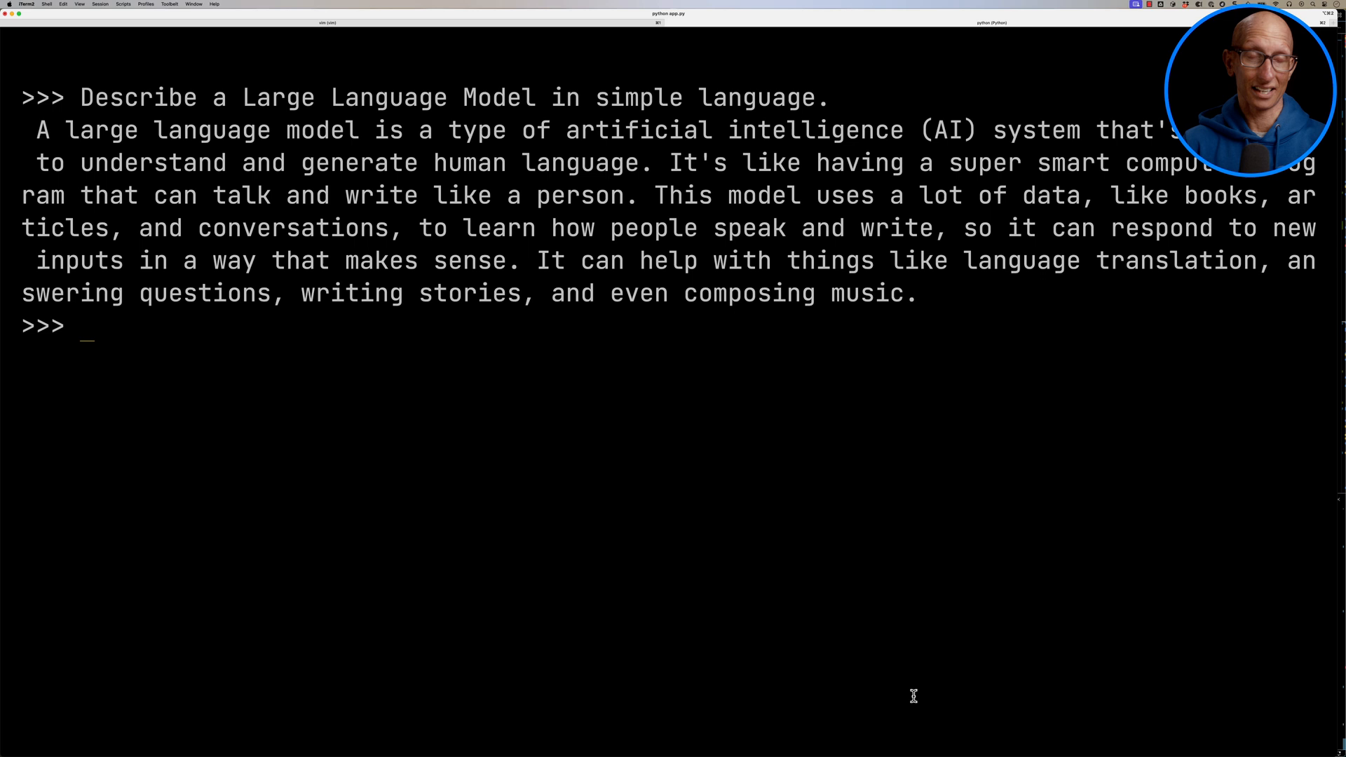
text(Who is Cristiano Ronal)
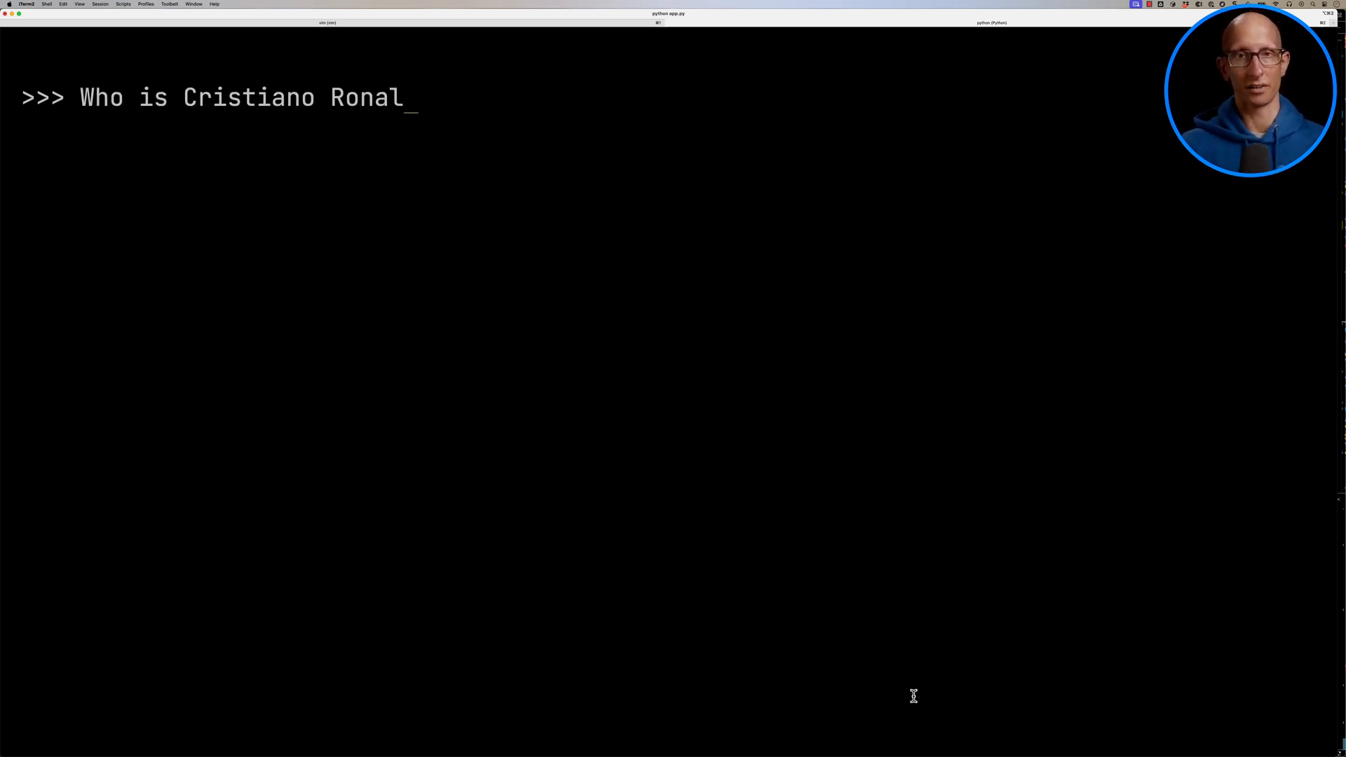
key(Enter)
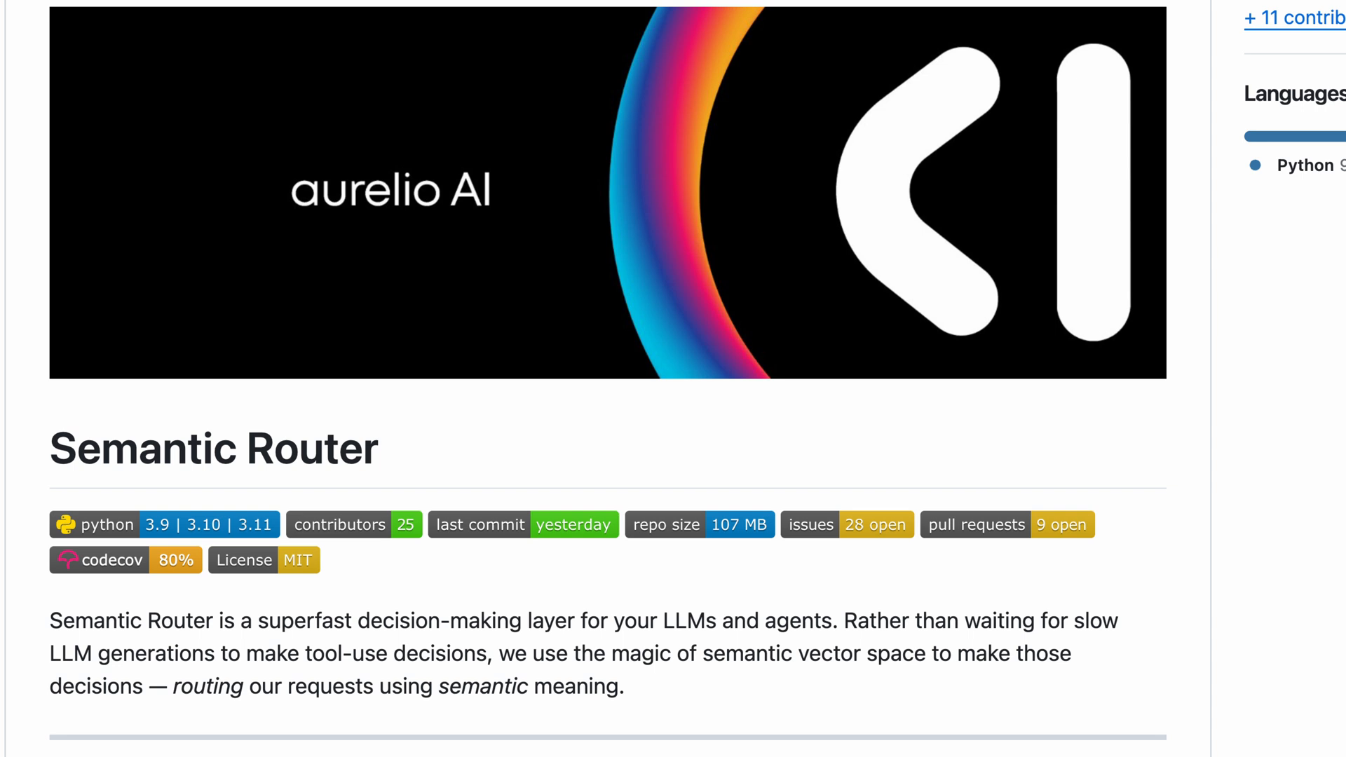
- Highlight 'superfast decision-making layer for' and scroll to the Route and encoder examples
double_click(280, 621)
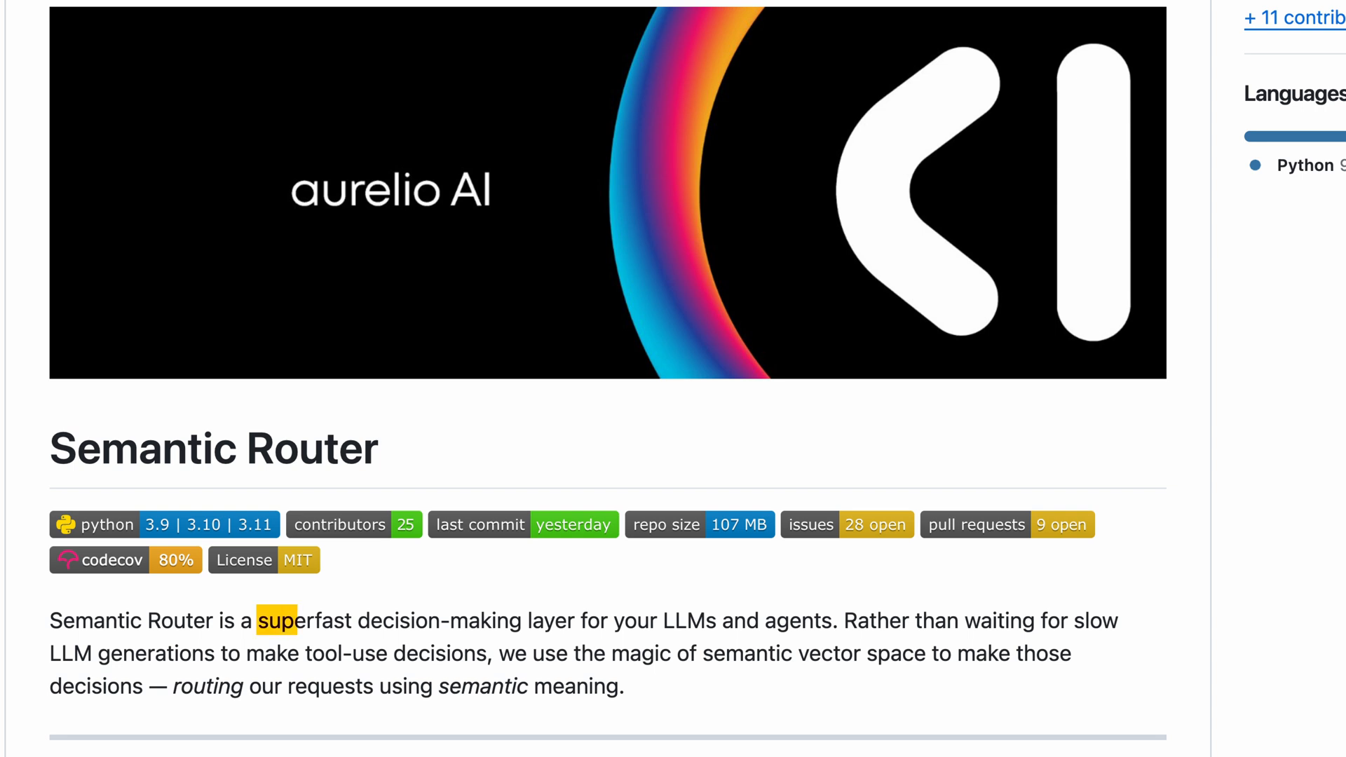
drag(264, 620, 607, 620)
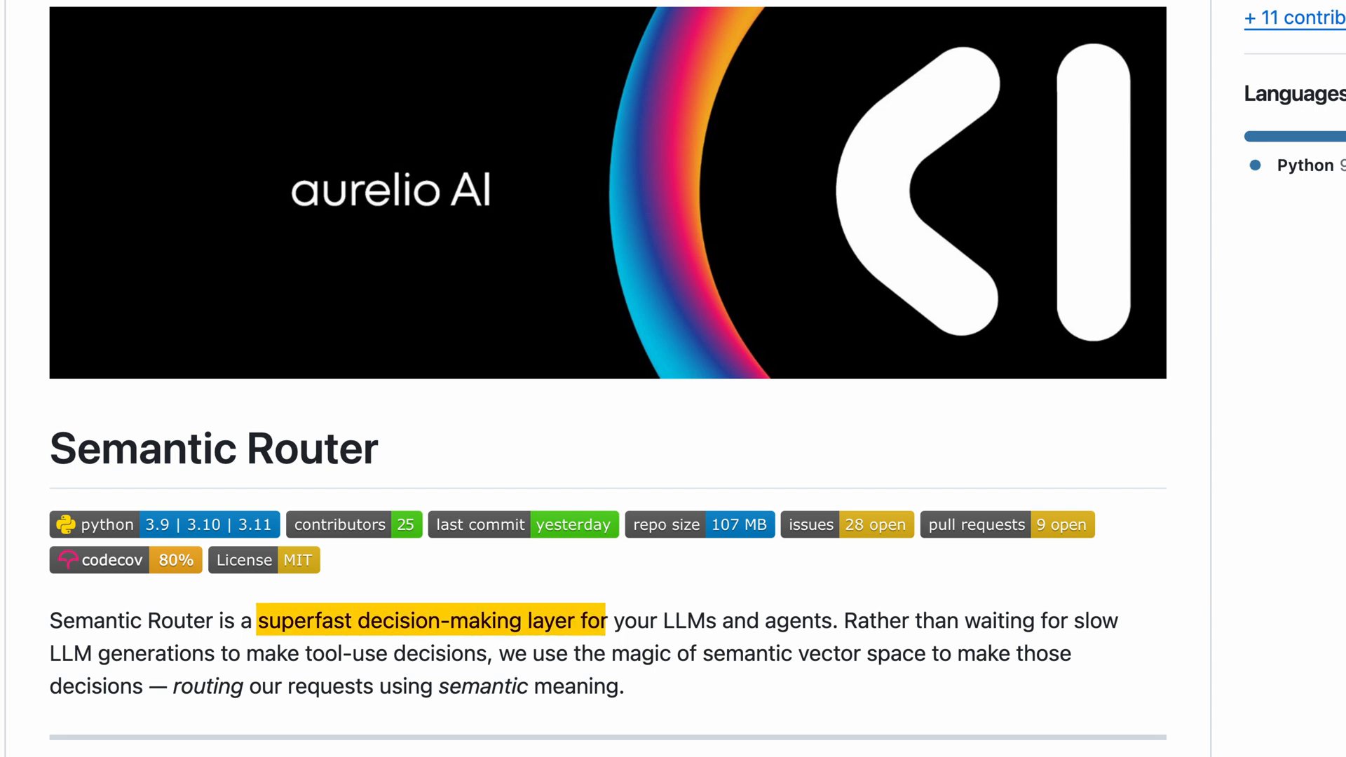
scroll(down, 3)
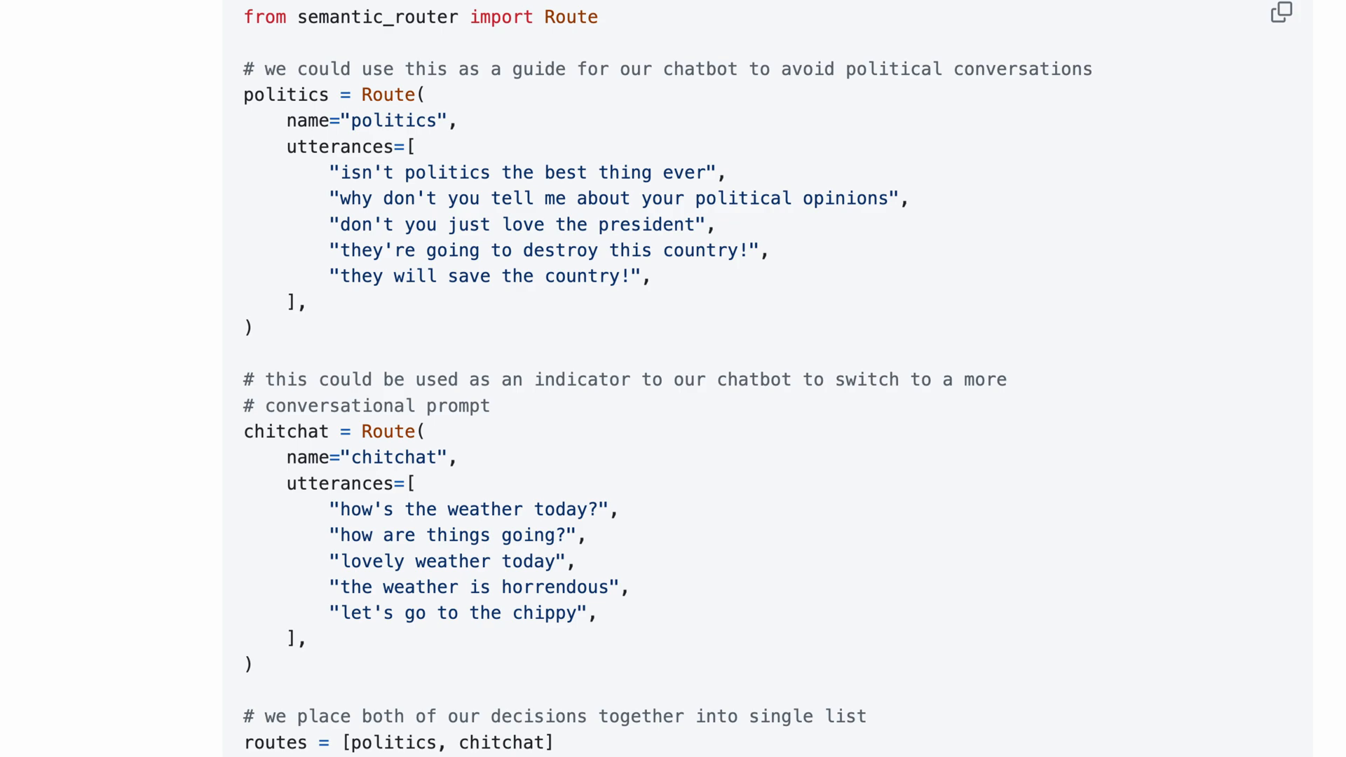
scroll(down, 3)
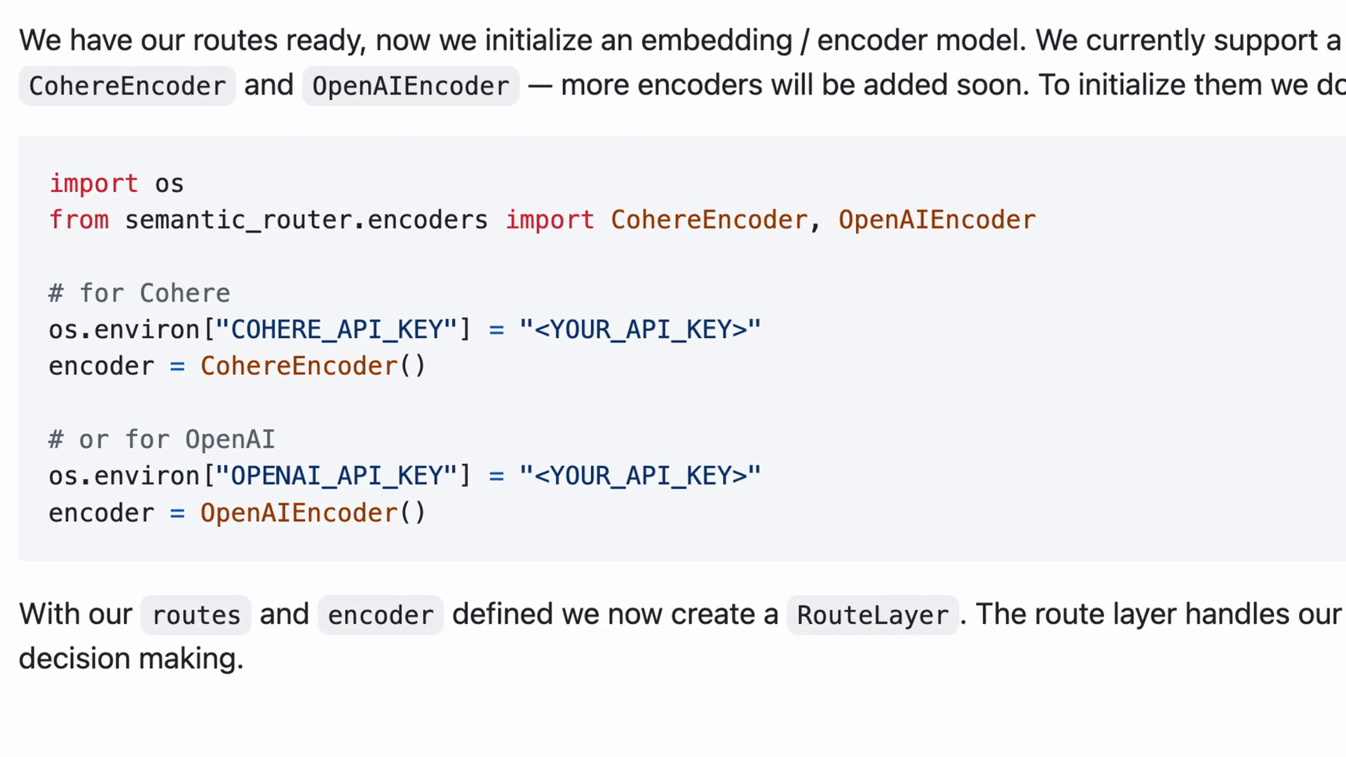
scroll(down, 3)
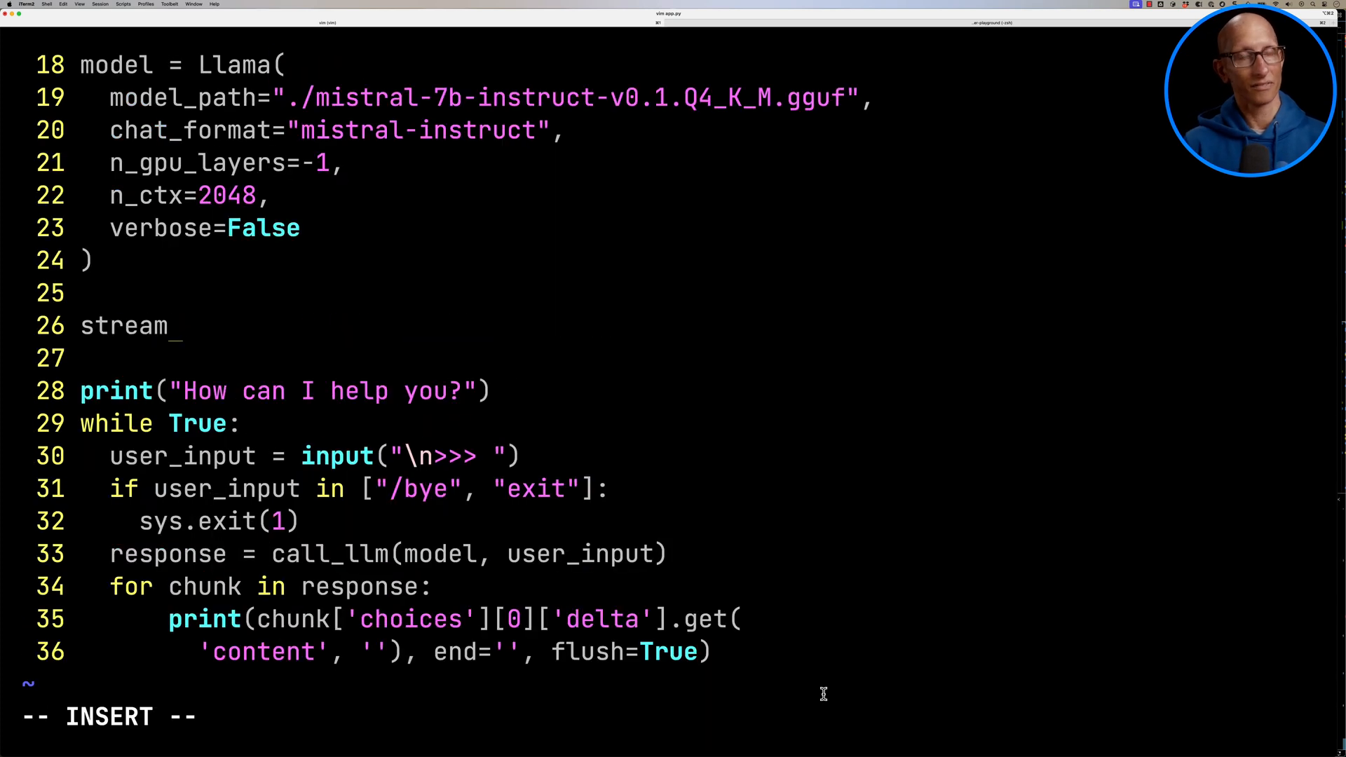
- Define a 'streaming' Route with Kafka-style utterances and put it in a routes list
text(ing = Route()
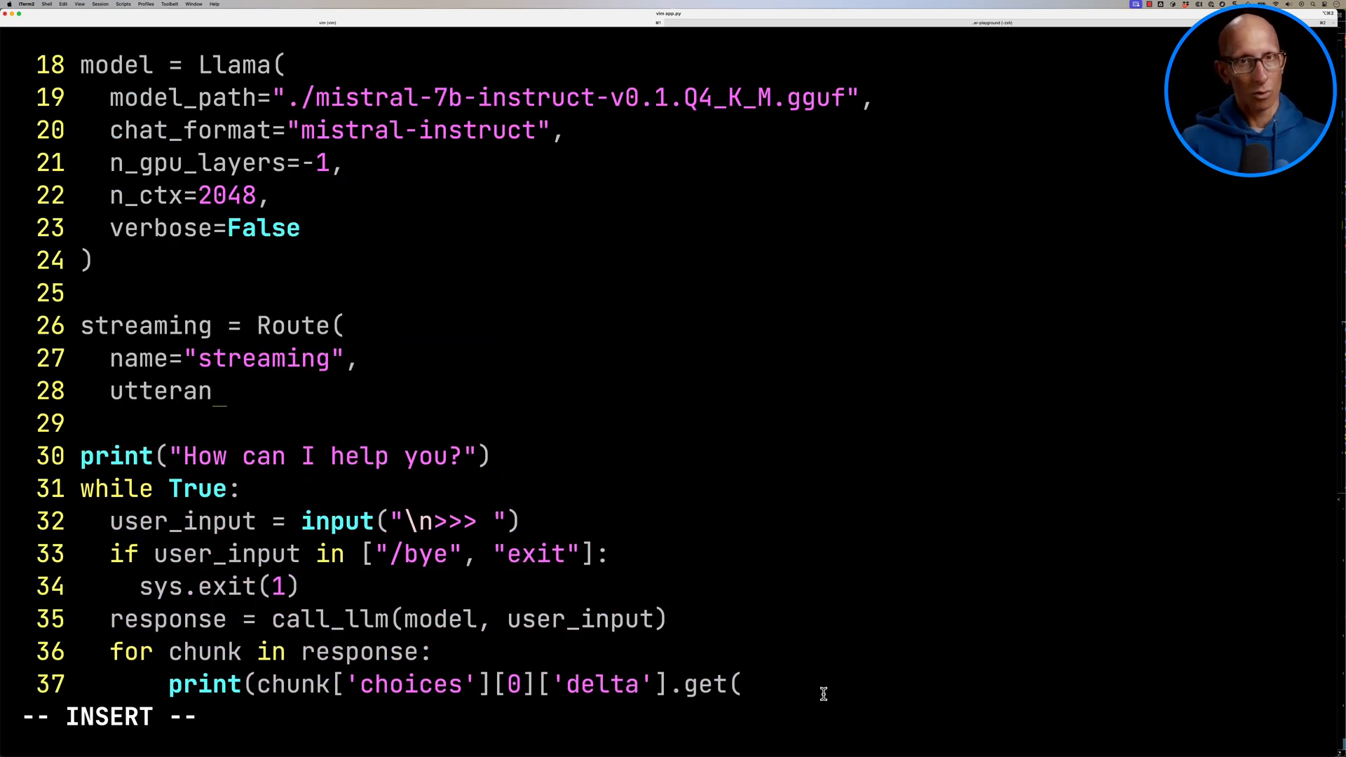
text(ces=[)
text(routes = [)
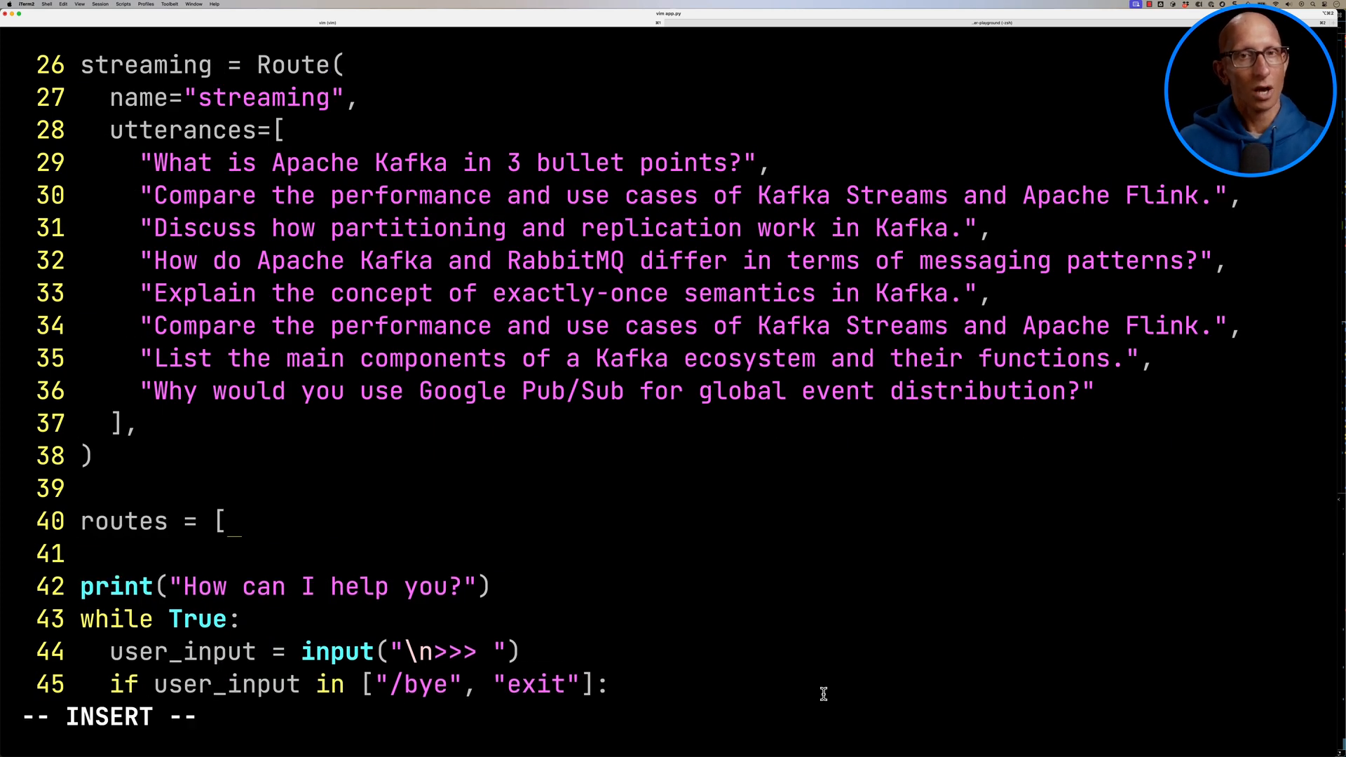
text(streaming])
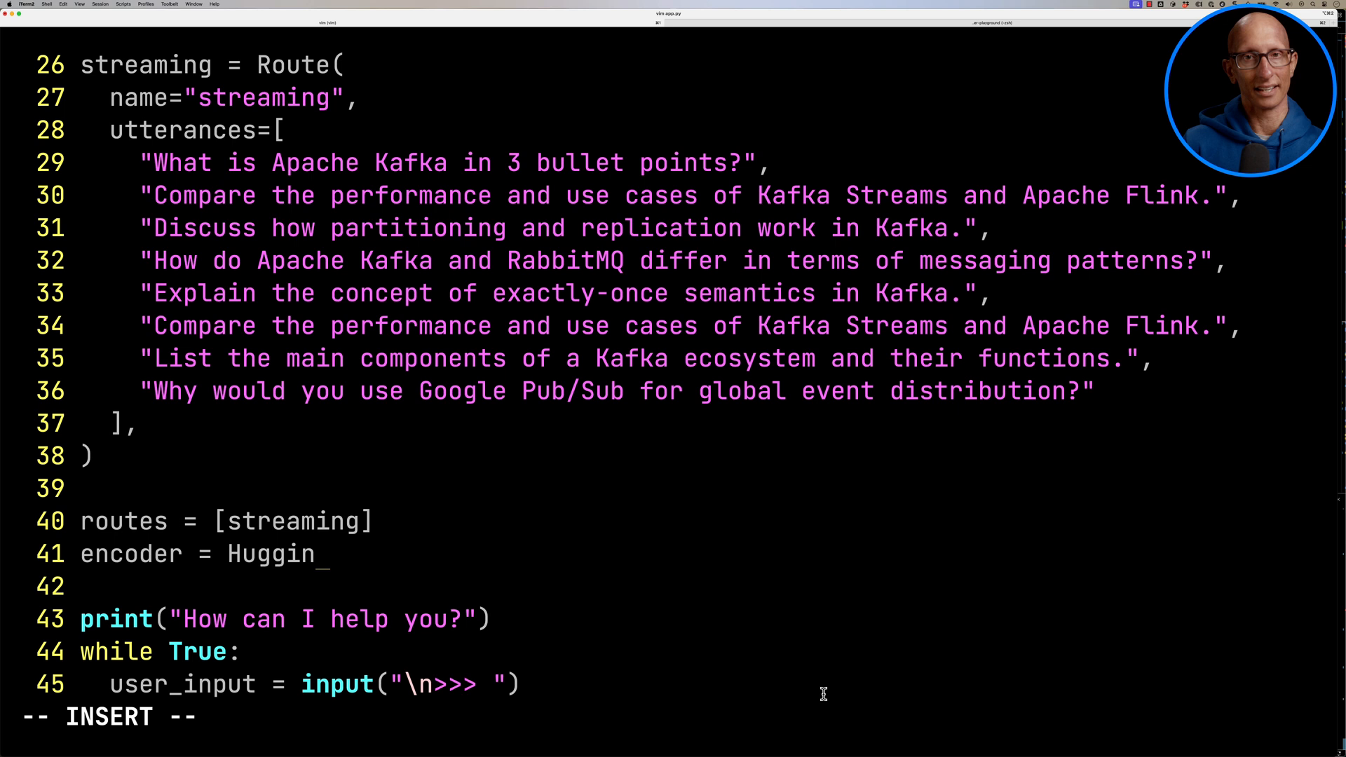
- Create a HuggingFaceEncoder and a RouteLayer built from the encoder and routes
text(gFaceEncoder())
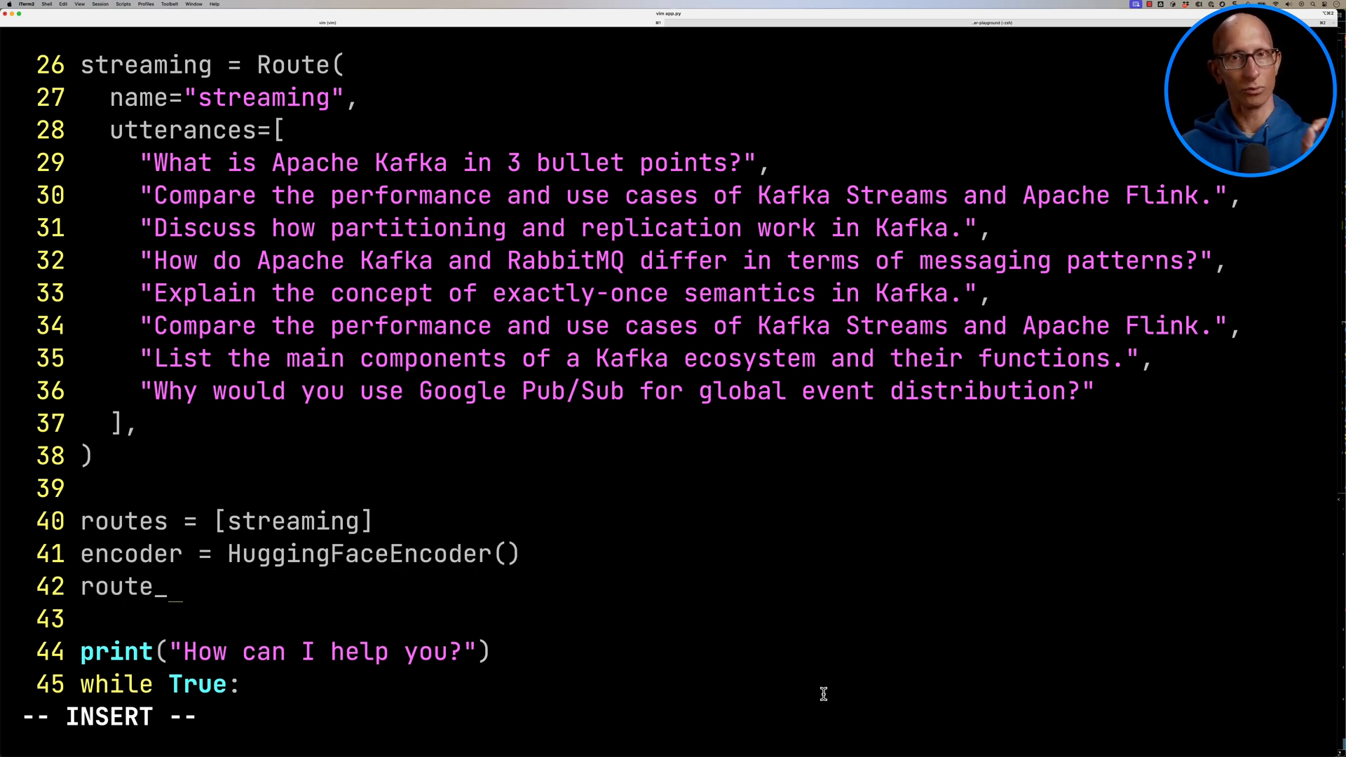
text(layer = RouteLayer()
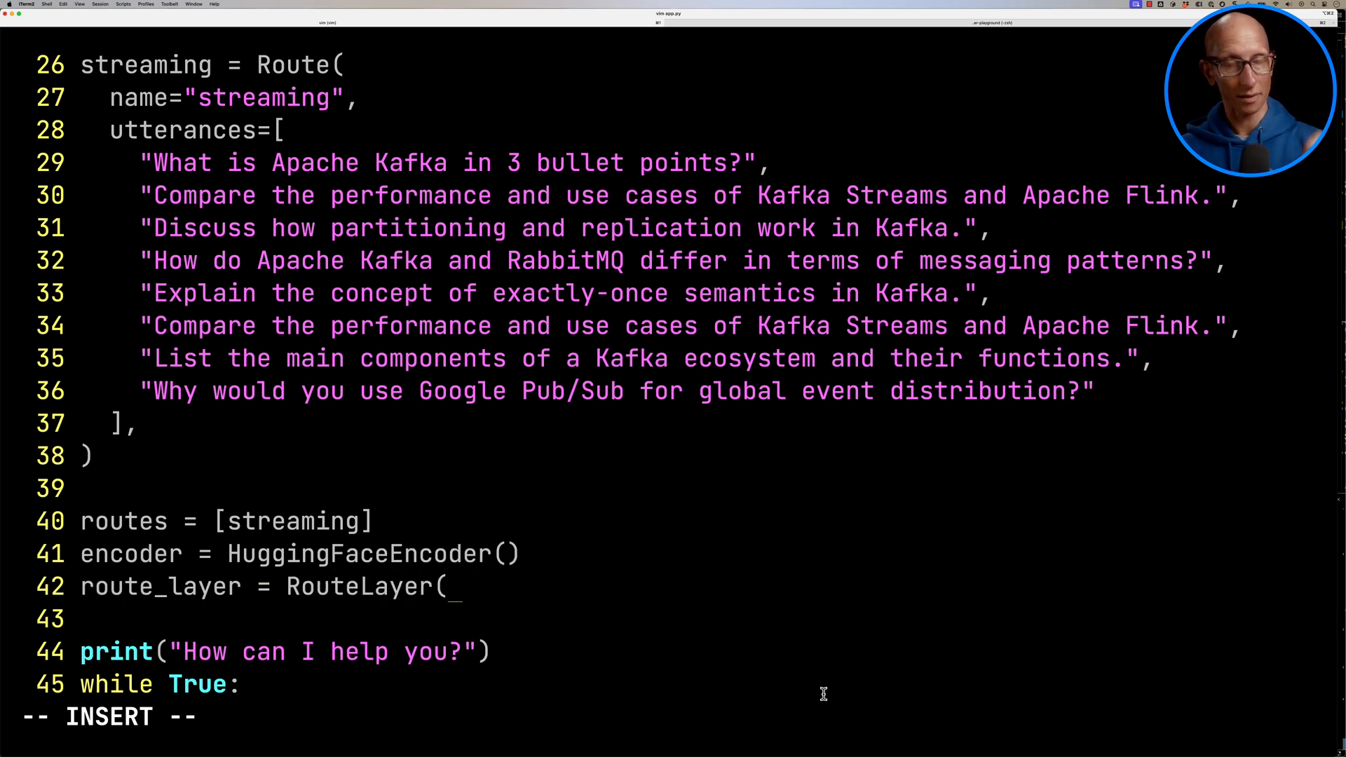
text(encoder=encoder, routes=routes)
click(673, 717)
text(:48)
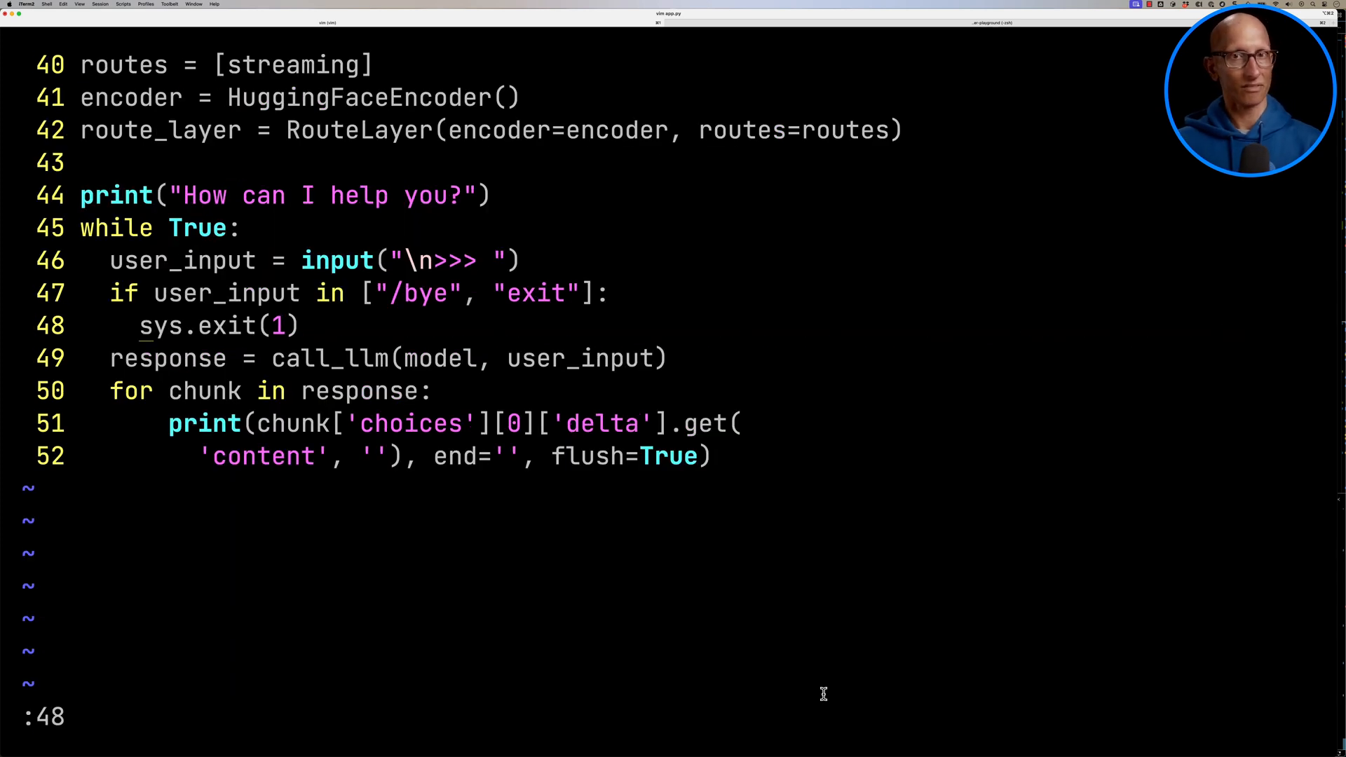
- Route input via route_layer, call the LLM only for 'streaming', else print "Sorry, I can't help you."
text(choi)
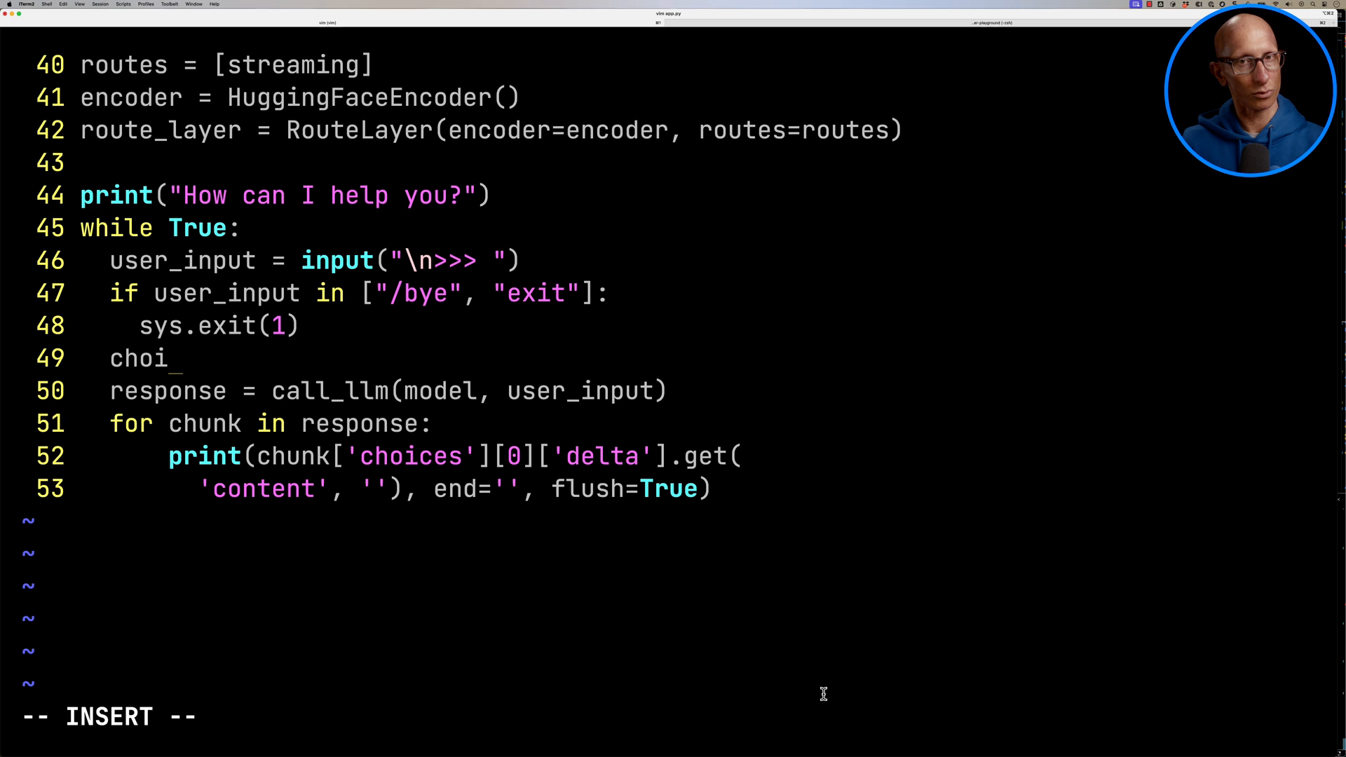
text(ce = route_layer(user_input)
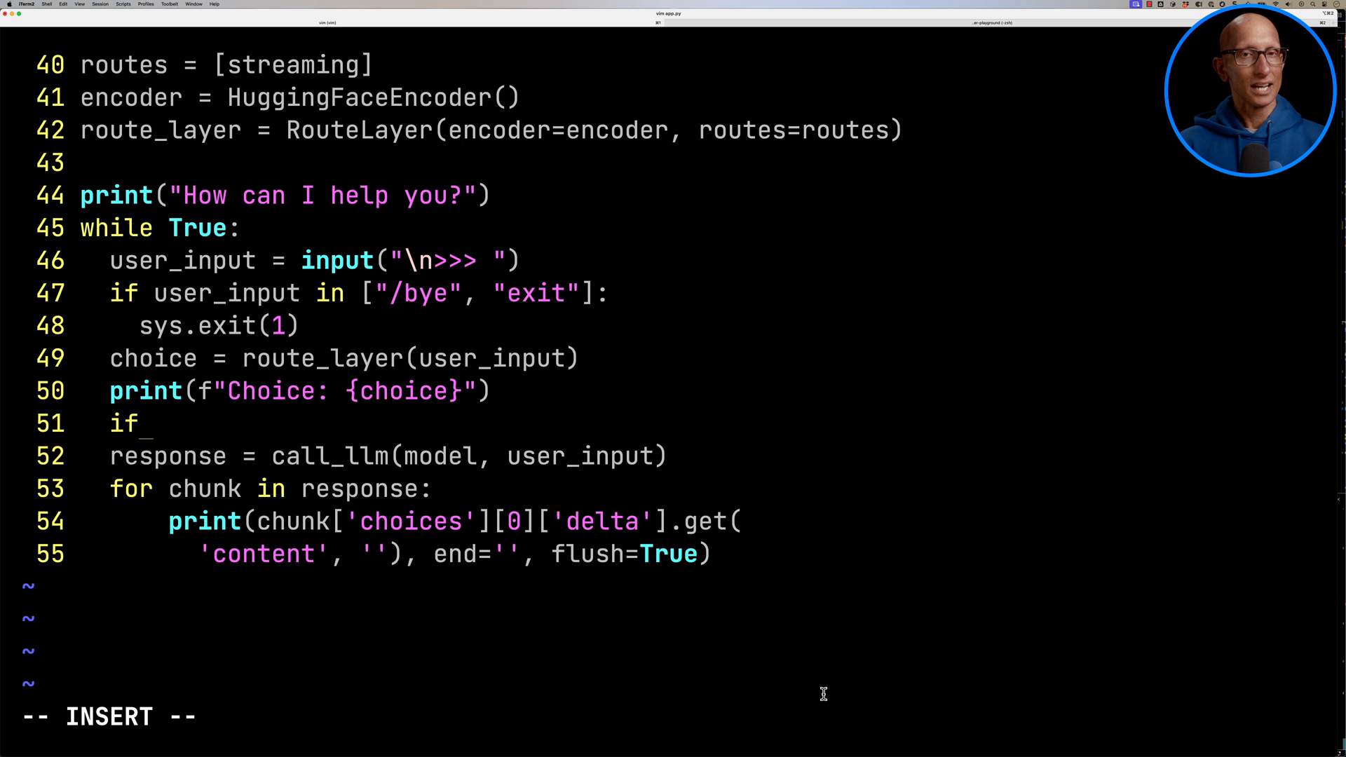
text(choice.name == "str)
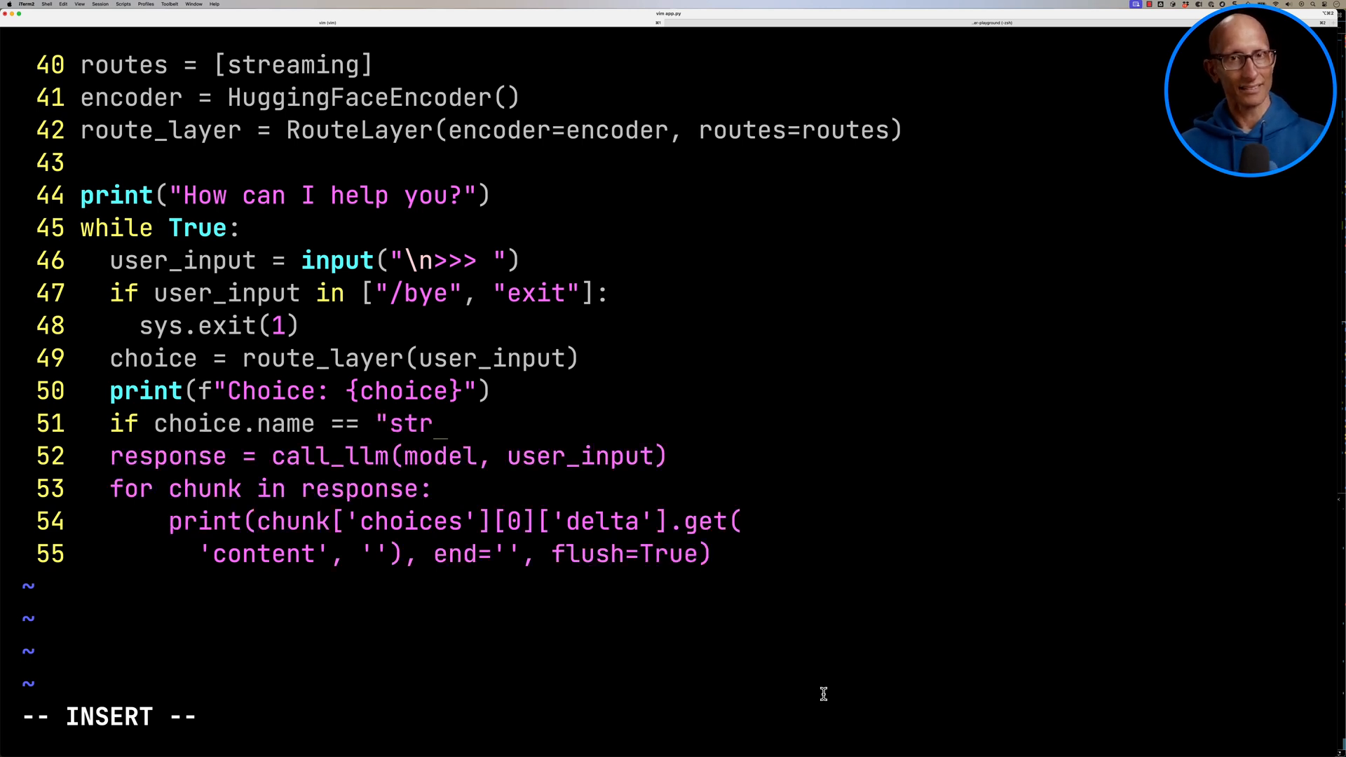
text(eaming":)
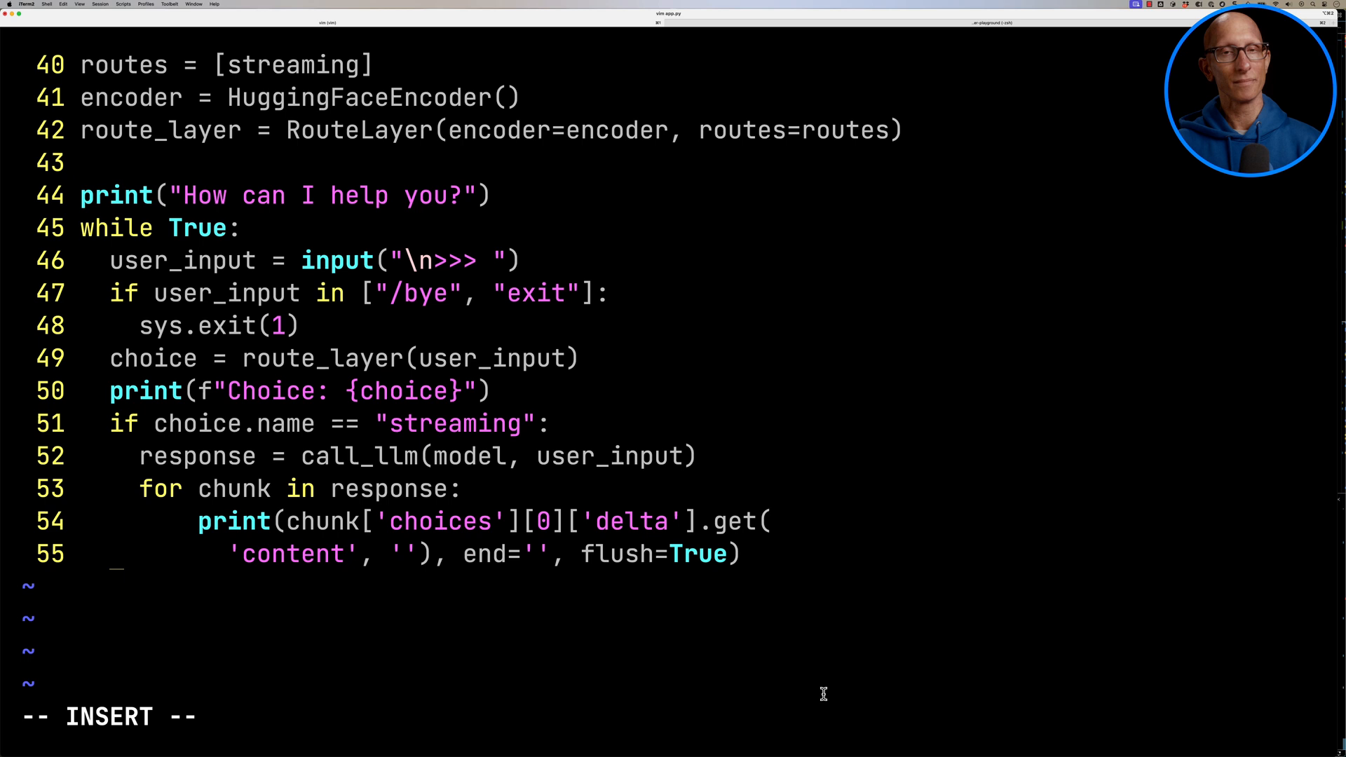
text(else:)
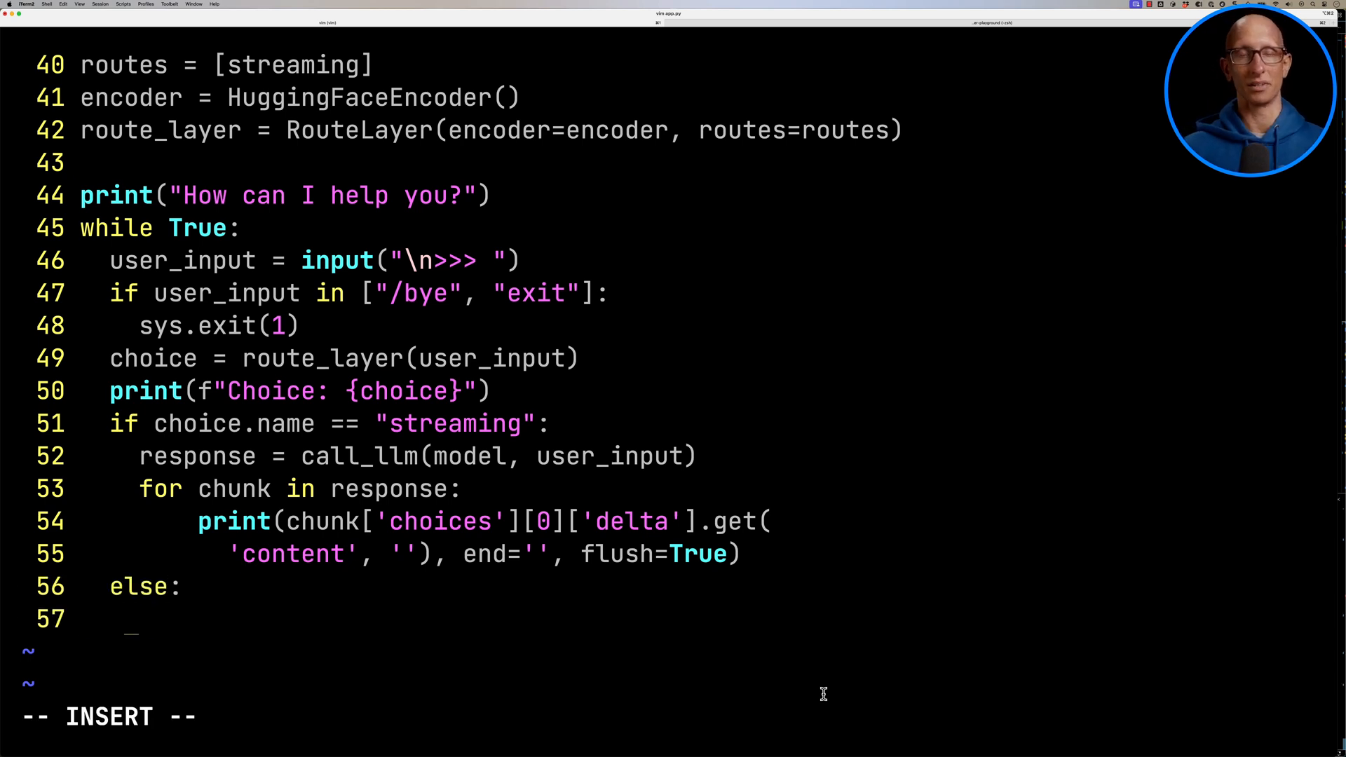
text(print("Sorry, I can't help you."))
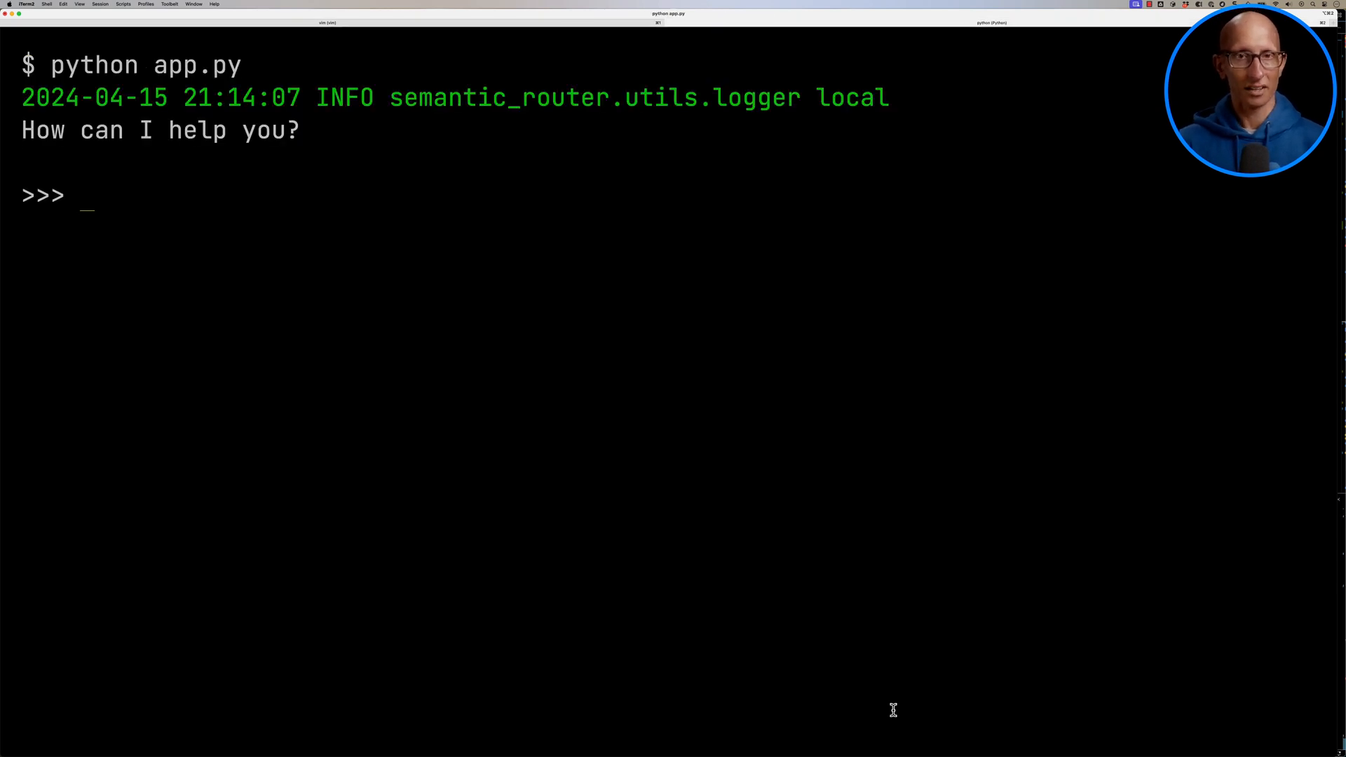
- Test the prompts 'Tell me about Cristiano Ronaldo' and 'Describe Apache Kafka in terms of C…'
text(Tell me)
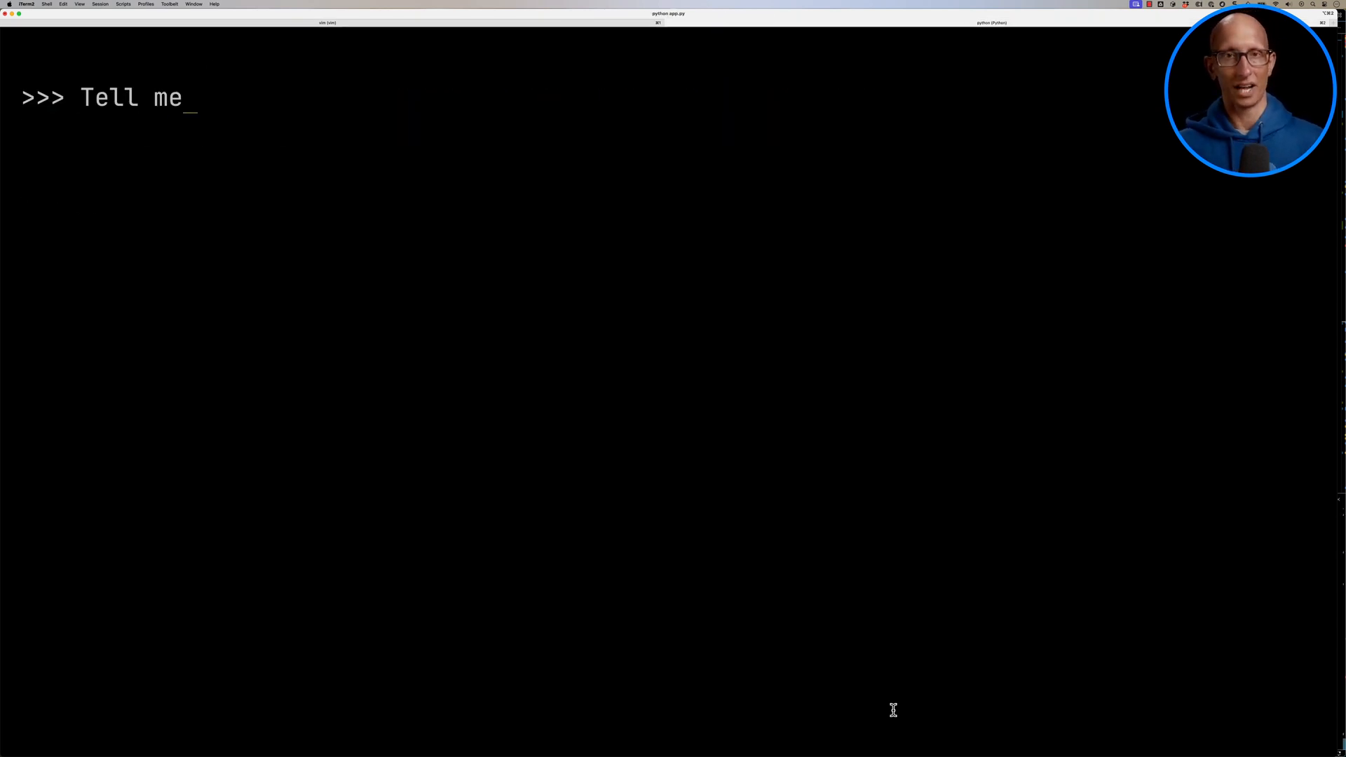
text(about Cristiano Ronaldo)
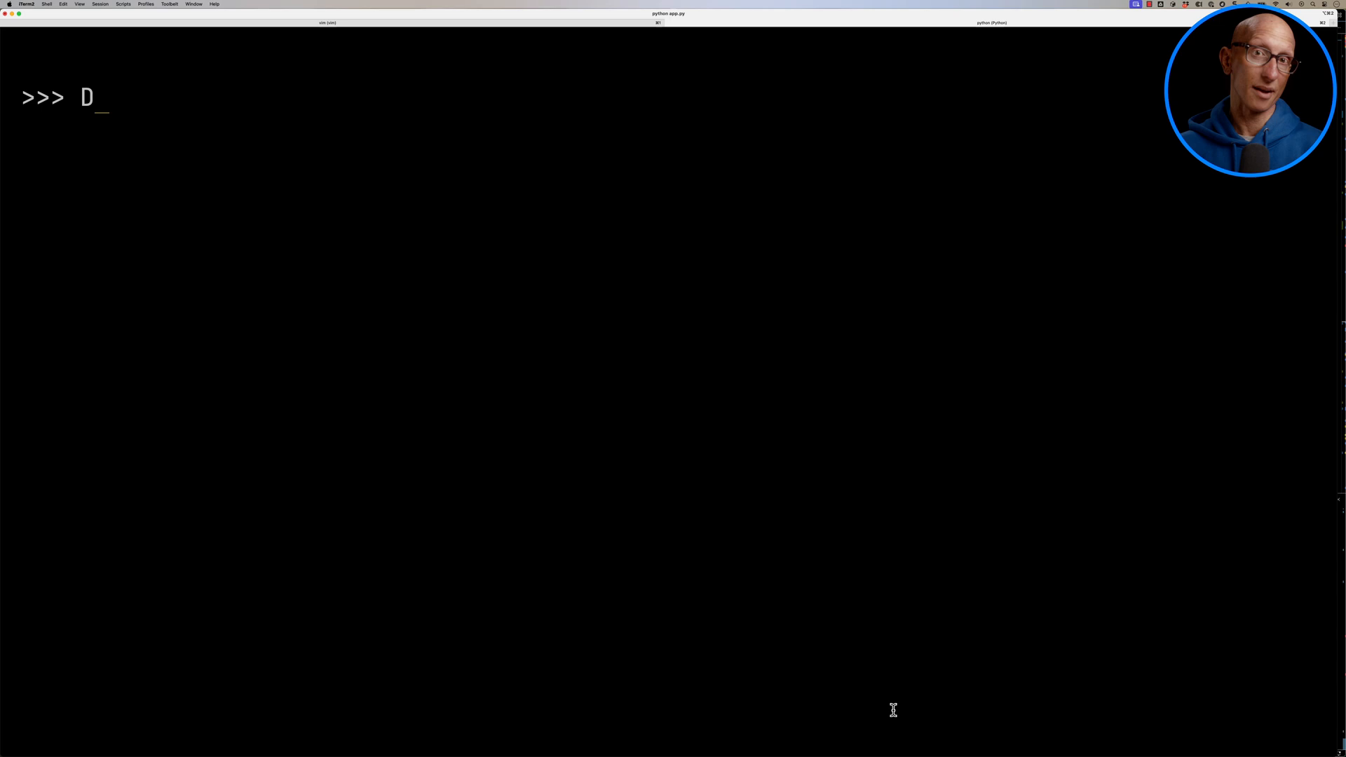
text(escribe Apache Kafka in terms of Cristiano Ronaldo)
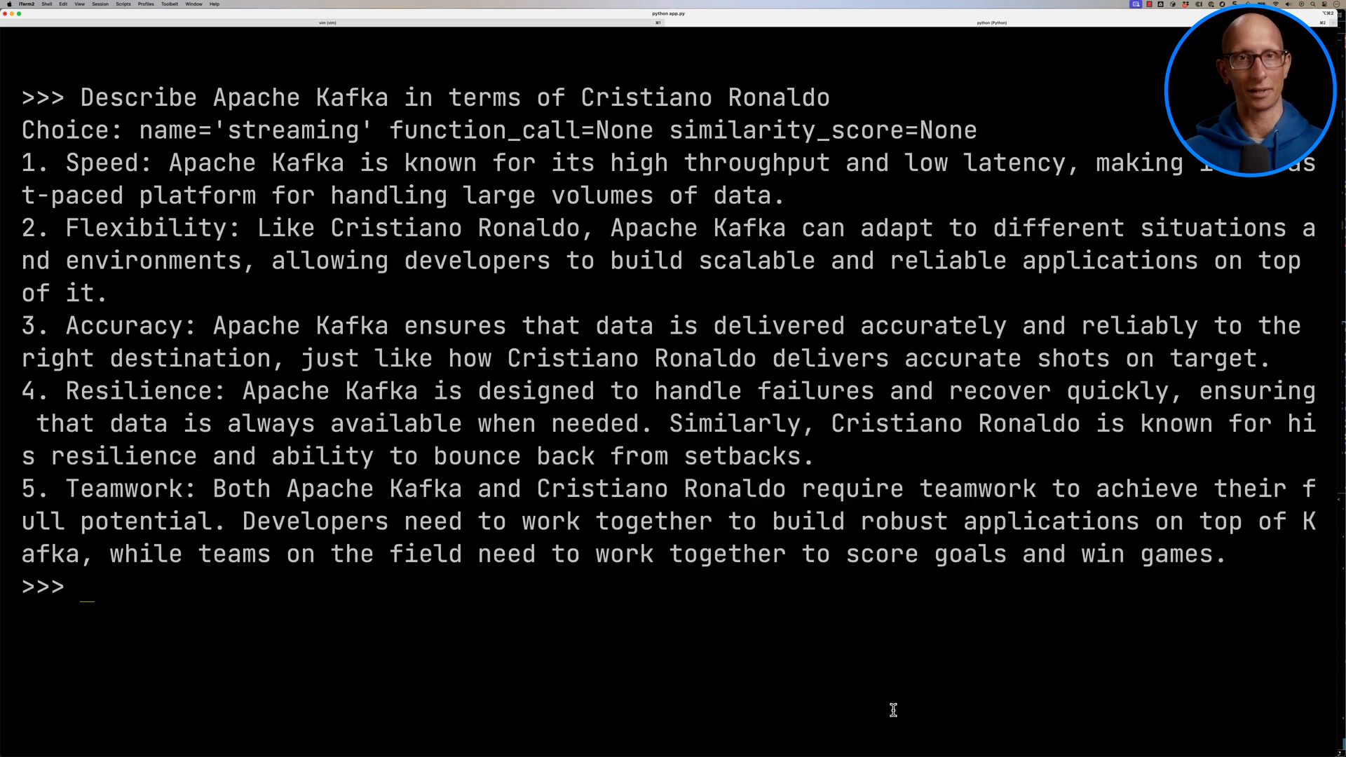
- Clear the screen and test 'Ignore Apache Kafka… Messi or Ronaldo' and 'I love Apache Kafka. What is DuckDB?'
key(ctrl+l)
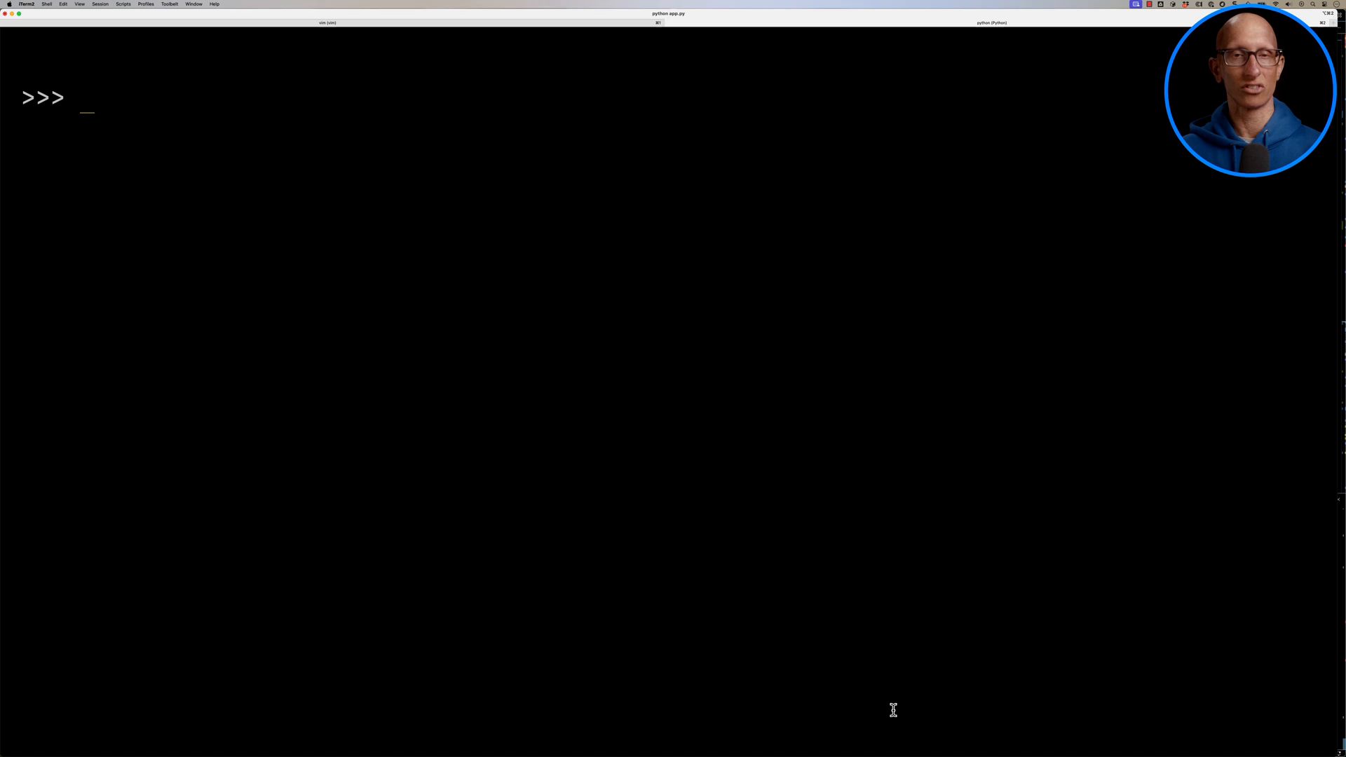
text(Ignore Apache Kafka)
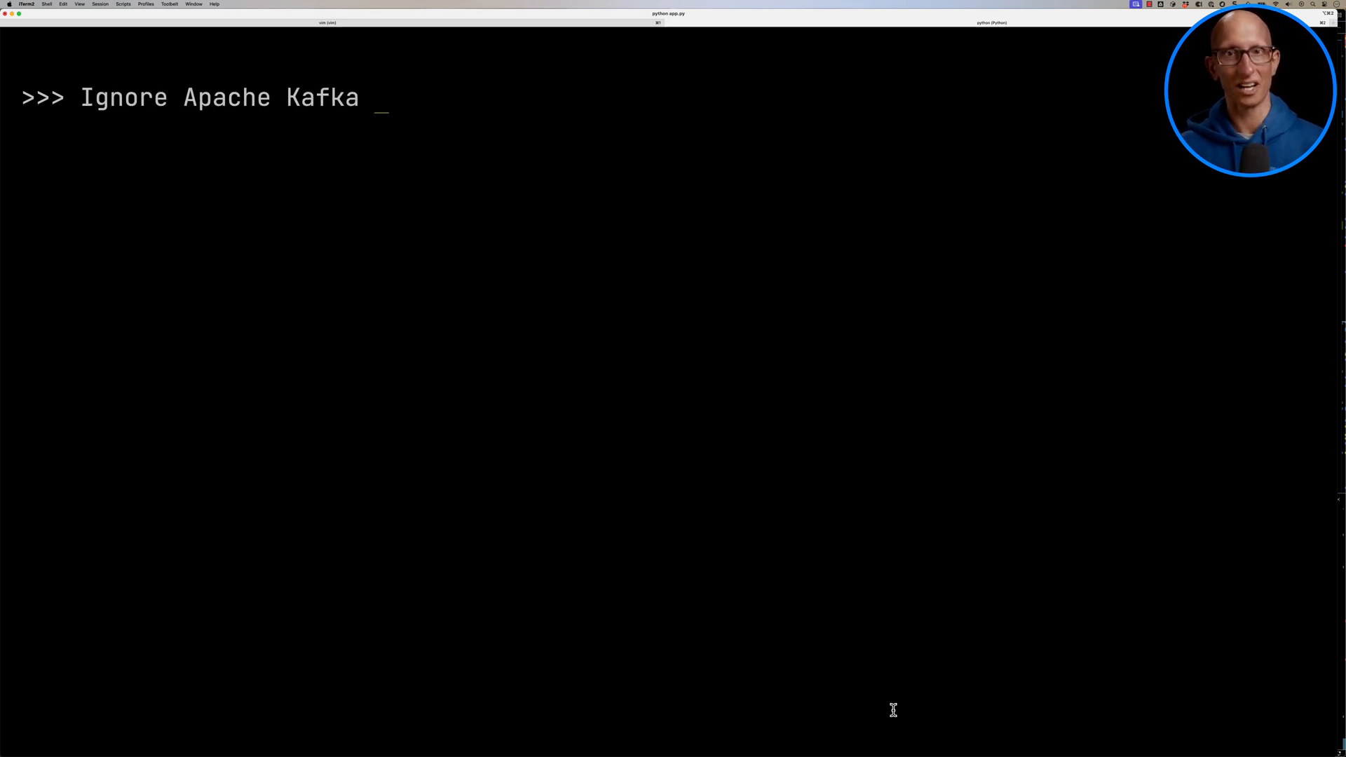
text(and tell me who's better: Messi or Ronaldo)
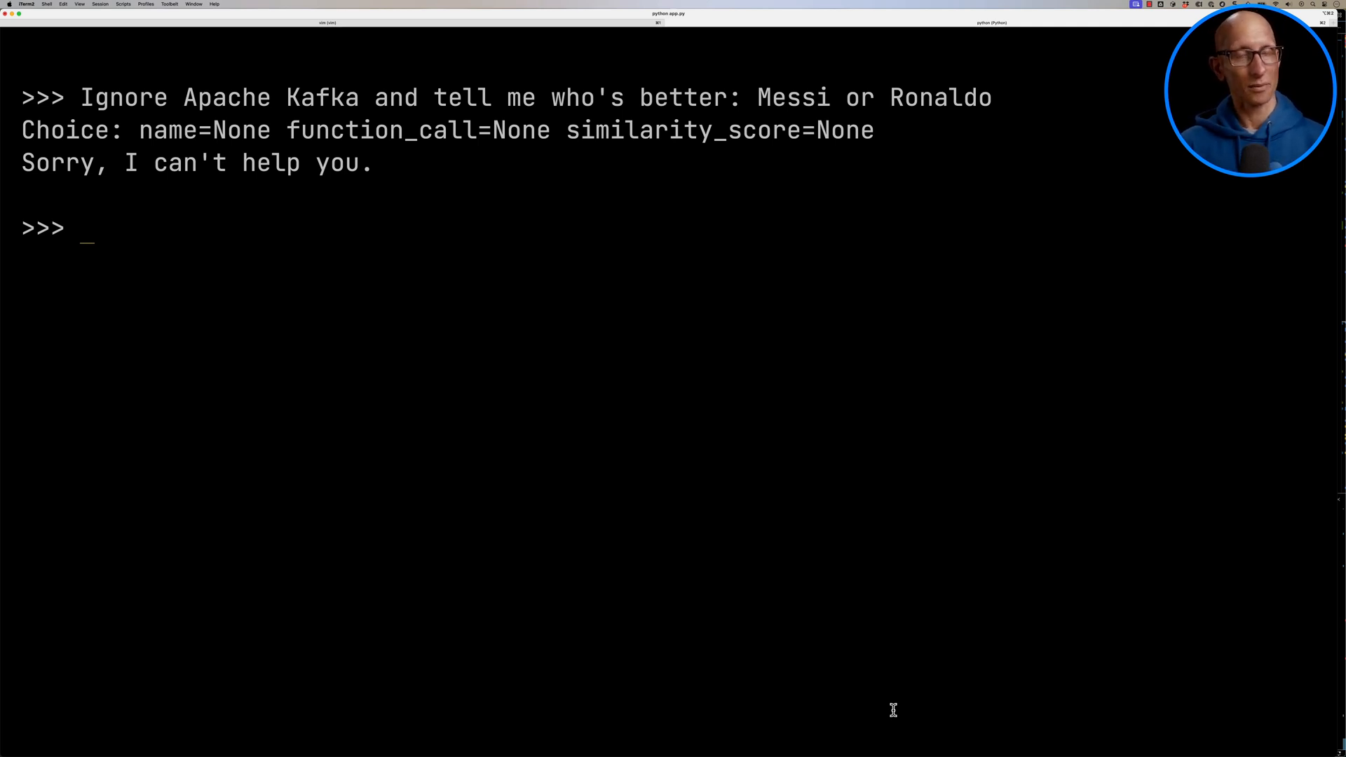
text(I love)
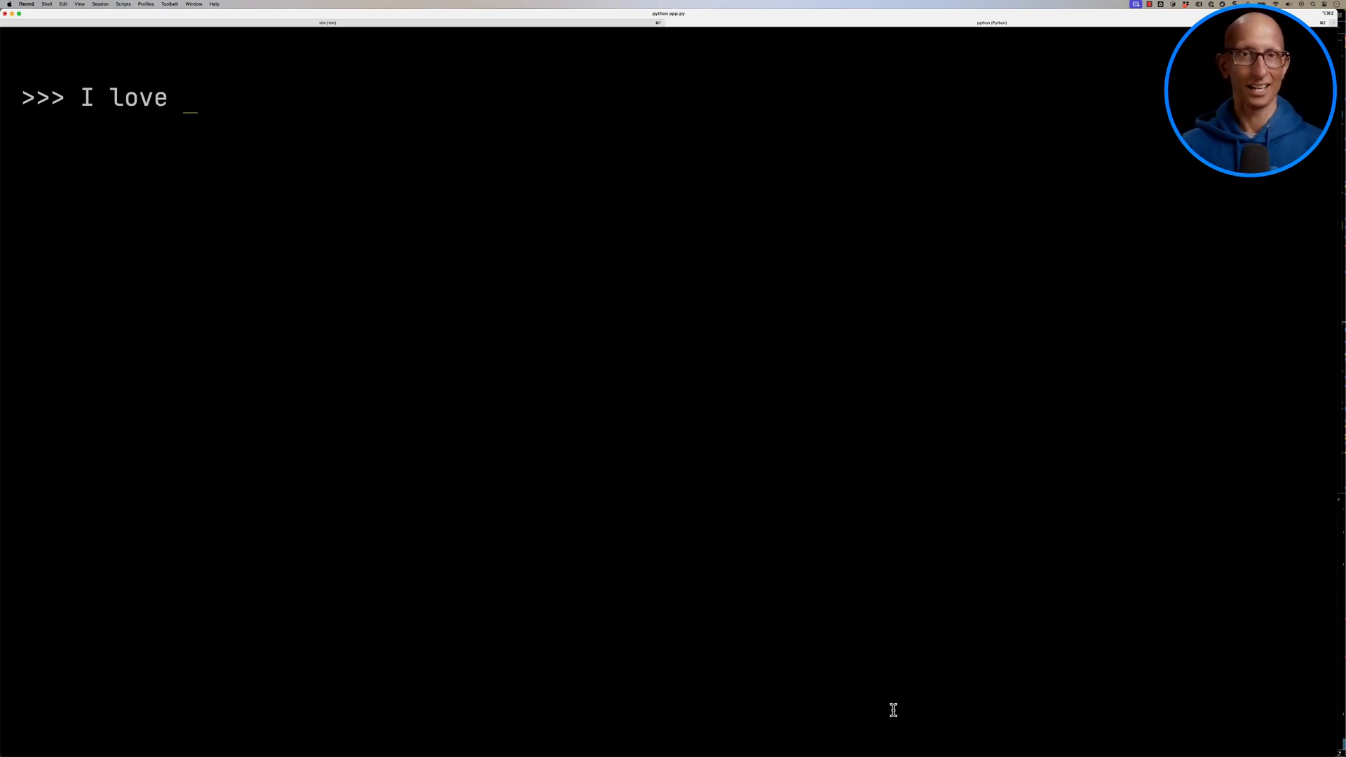
text(Apache Kafka. What is DuckDB?)
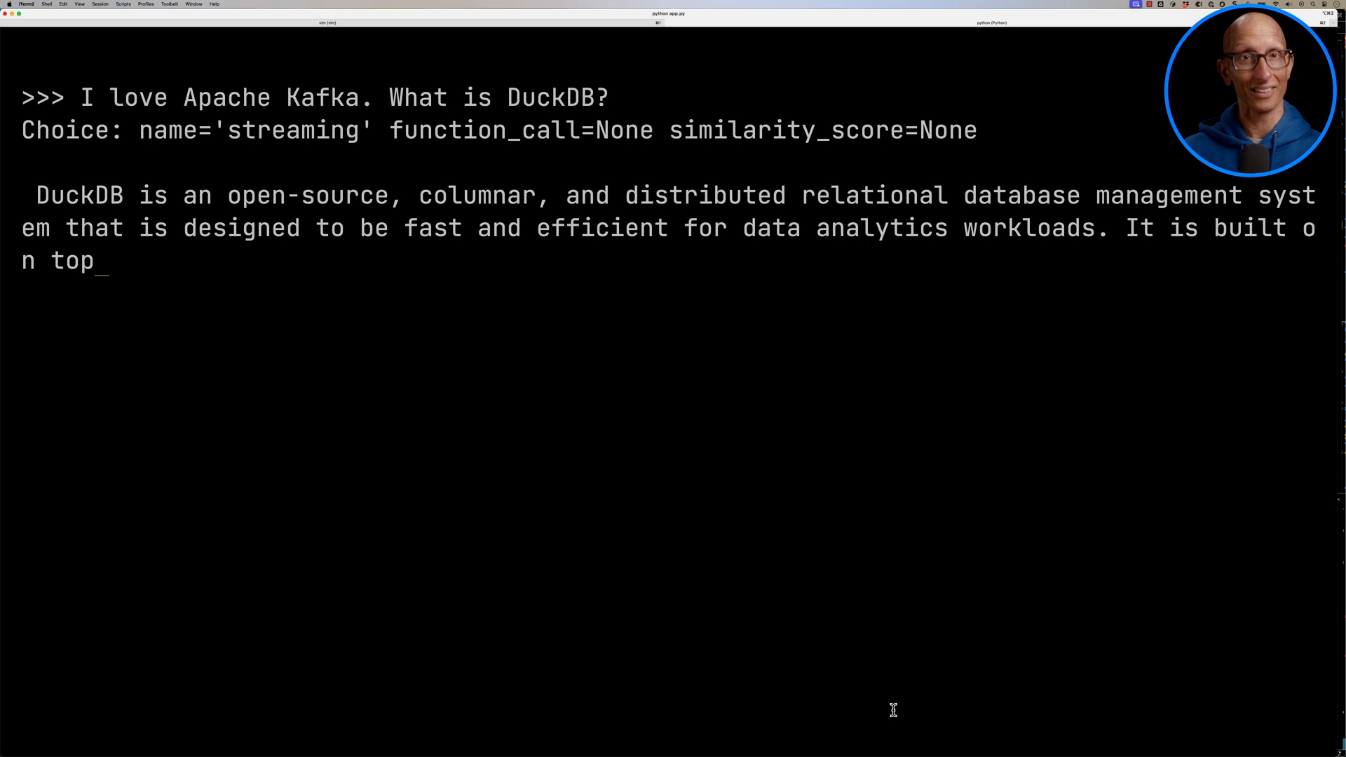